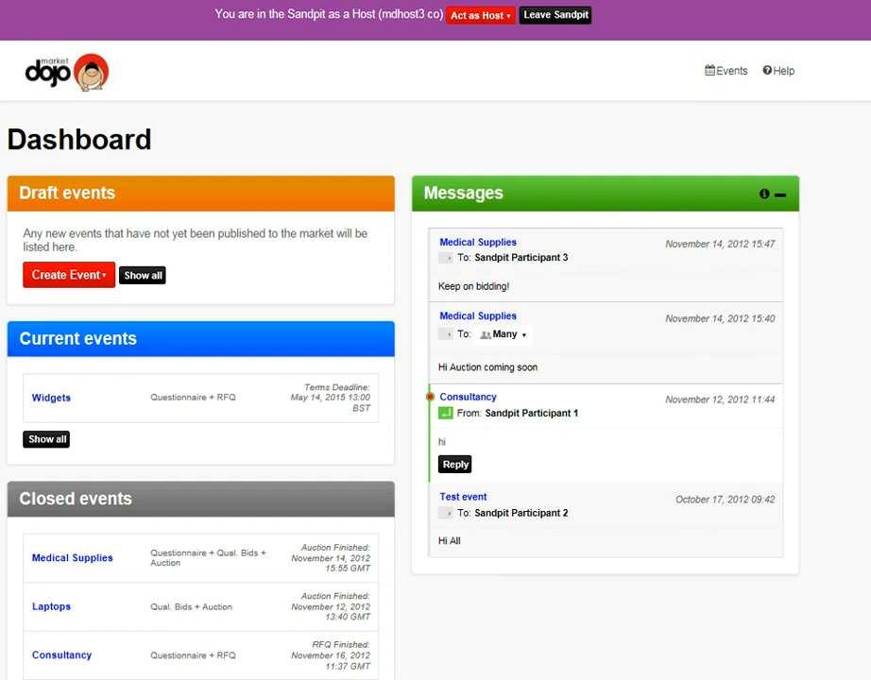
Step: Check the Act as Host company list, then show the Create Event options
{"action": "left_click", "coordinate": [480, 15]}
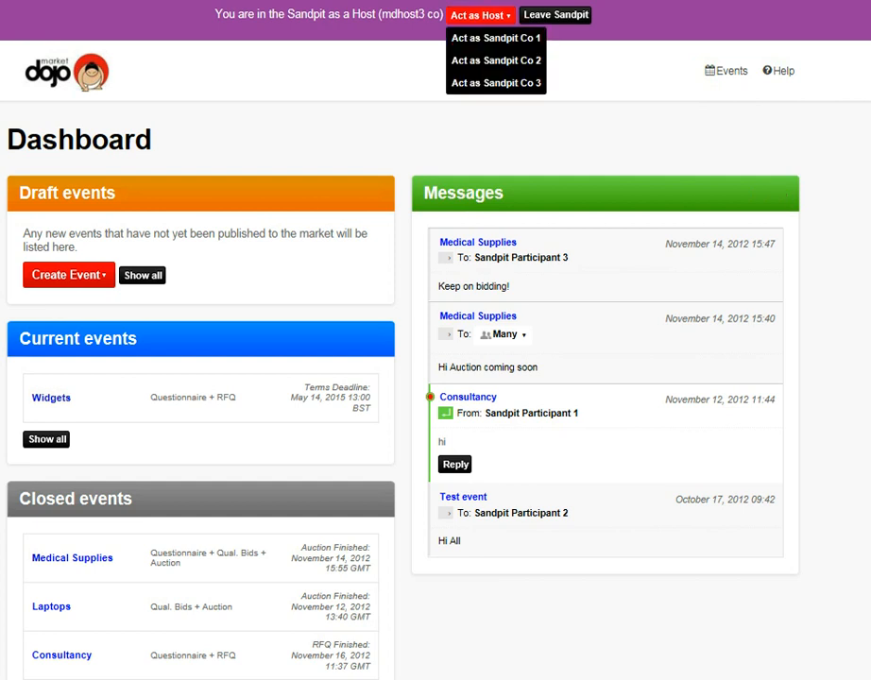
{"action": "mouse_move", "coordinate": [495, 38]}
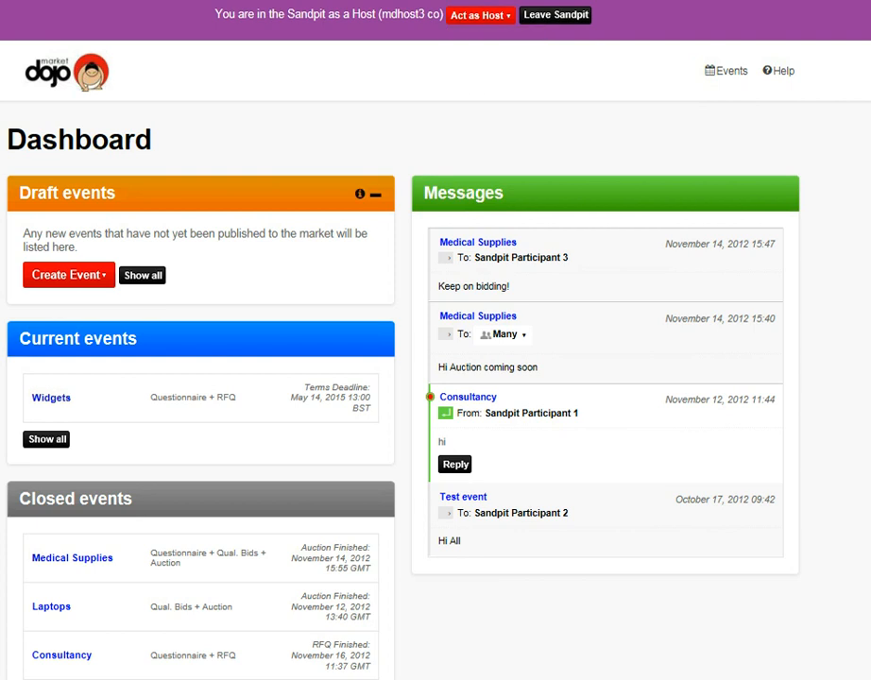
{"action": "left_click", "coordinate": [68, 274]}
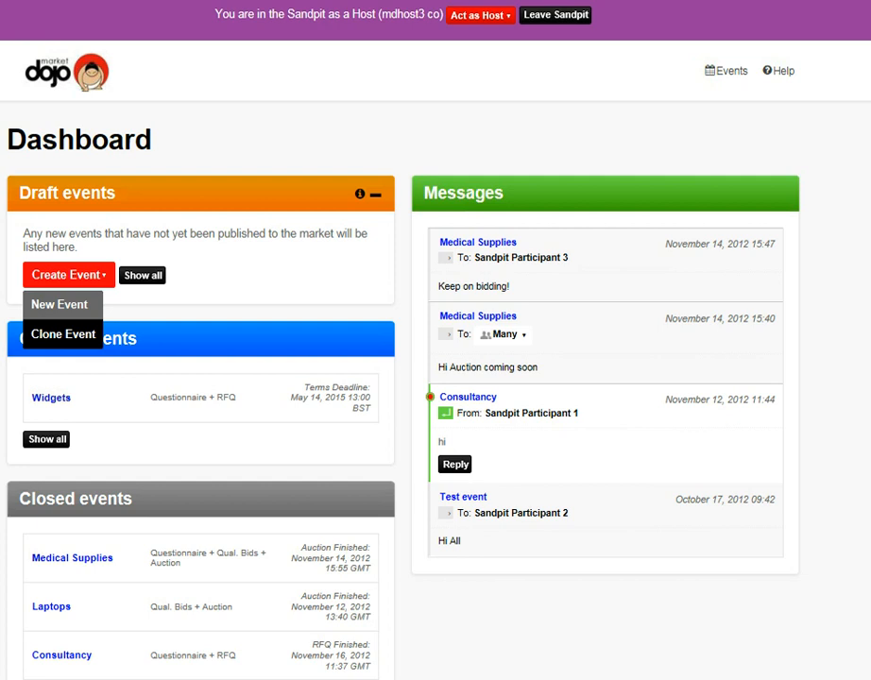
Step: Start a new event named Laptops
{"action": "left_click", "coordinate": [59, 304]}
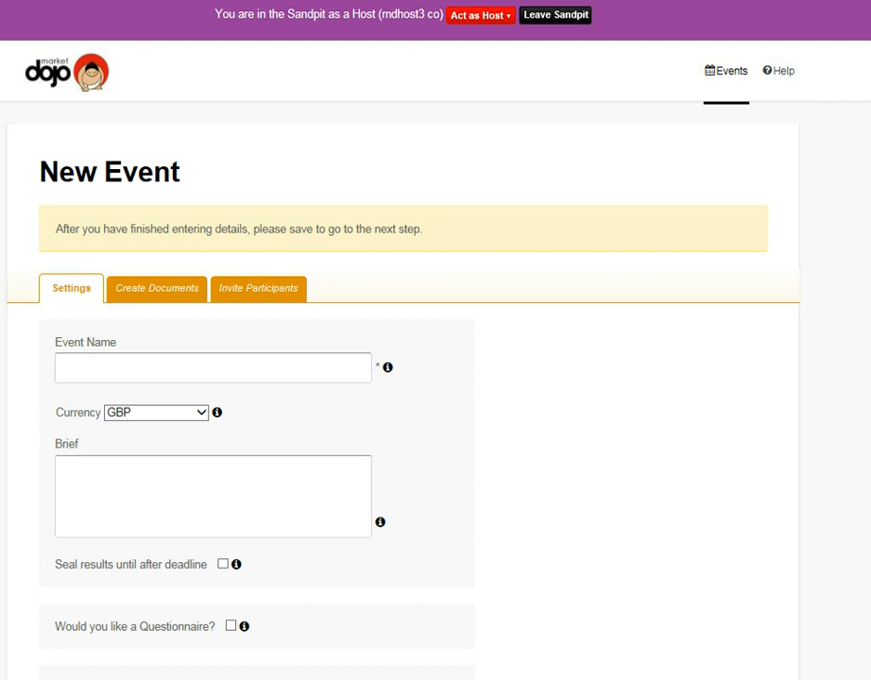
{"action": "type", "text": "Laptops"}
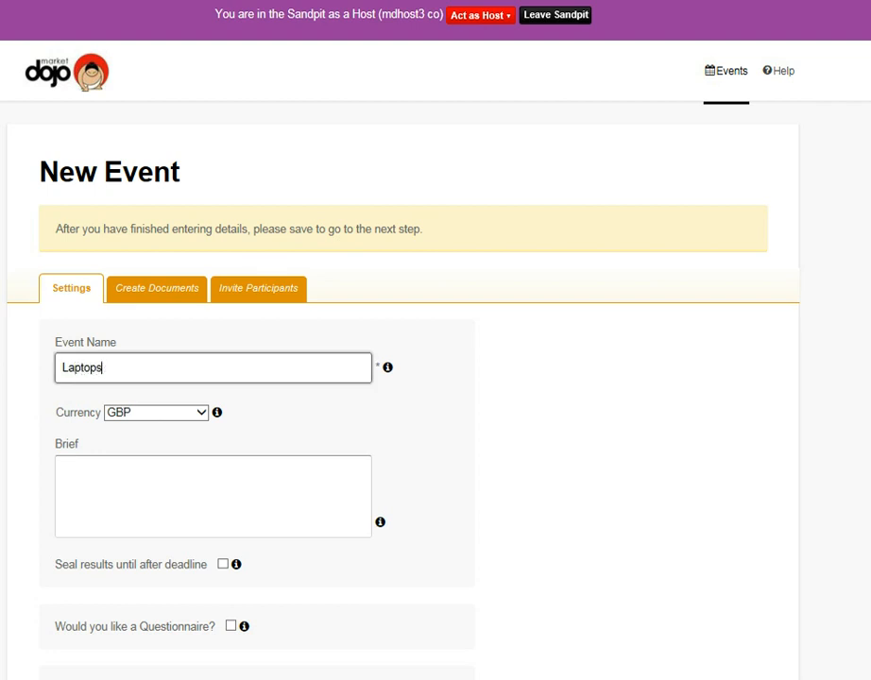
{"action": "scroll", "scroll_direction": "down", "scroll_amount": 3}
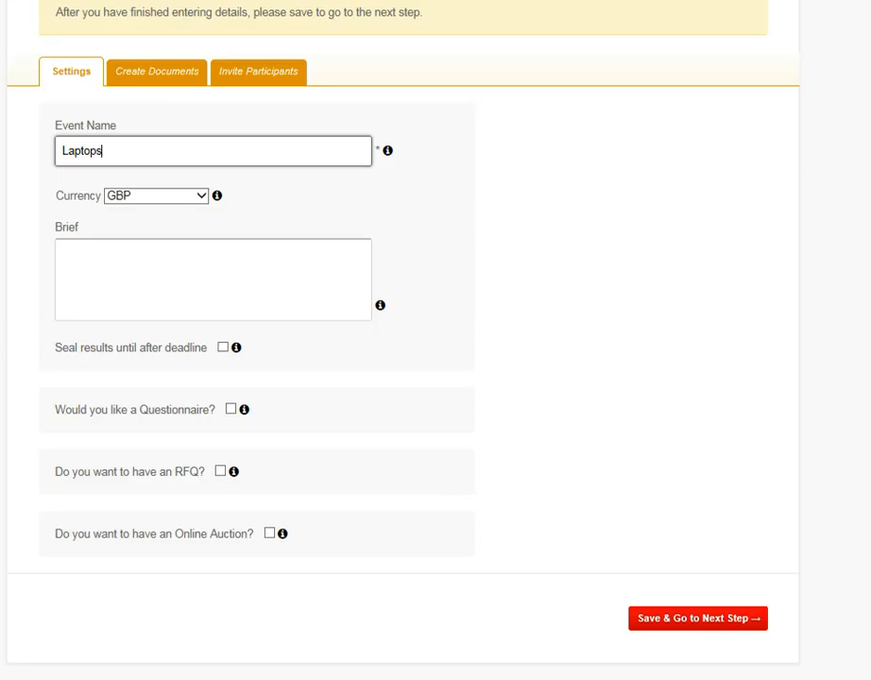
Step: Add an unscored pre-qualification Terms questionnaire due 14 May 2015
{"action": "left_click", "coordinate": [230, 409]}
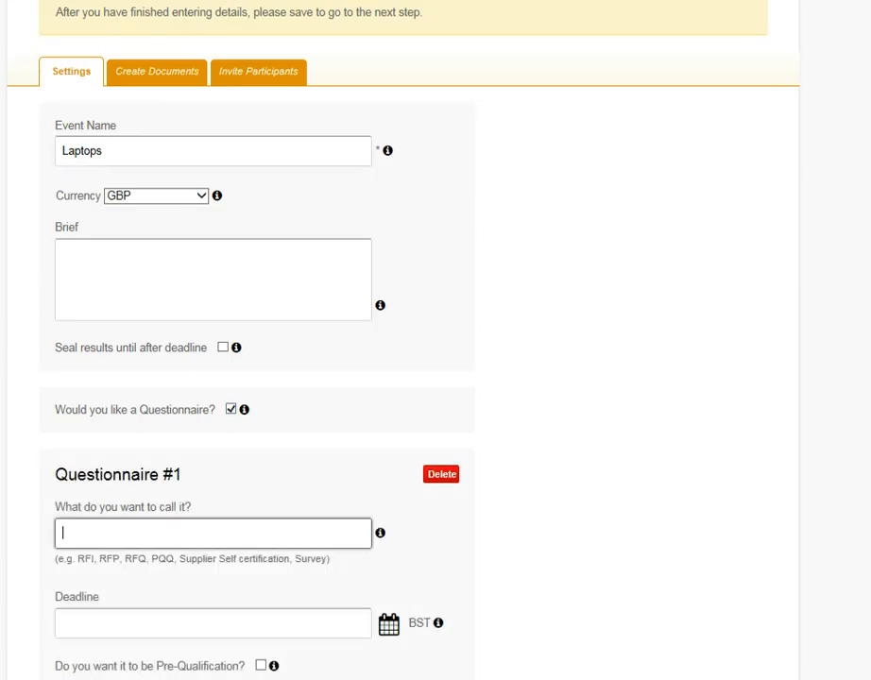
{"action": "type", "text": "Terms"}
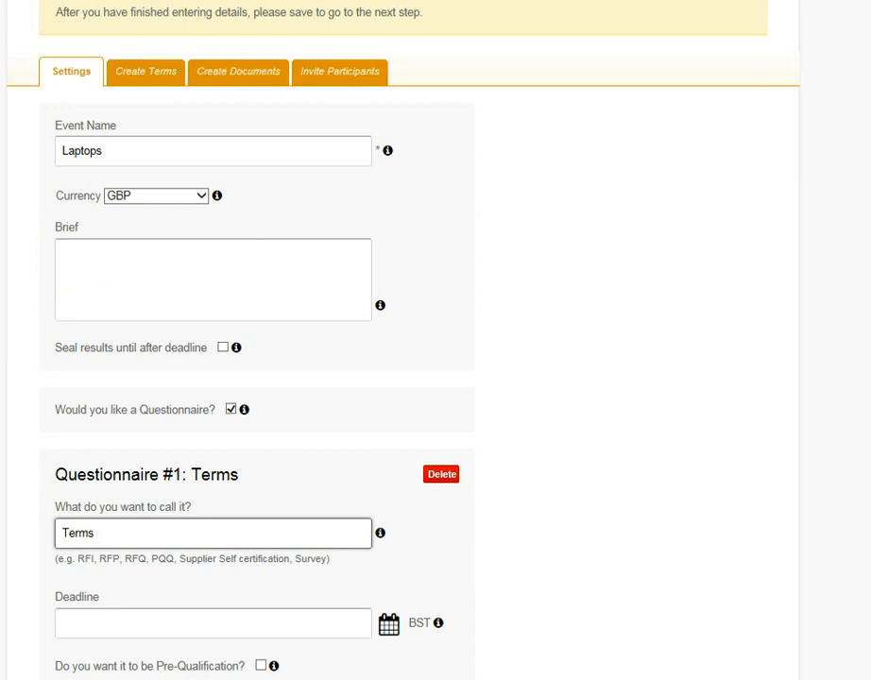
{"action": "left_click", "coordinate": [213, 622]}
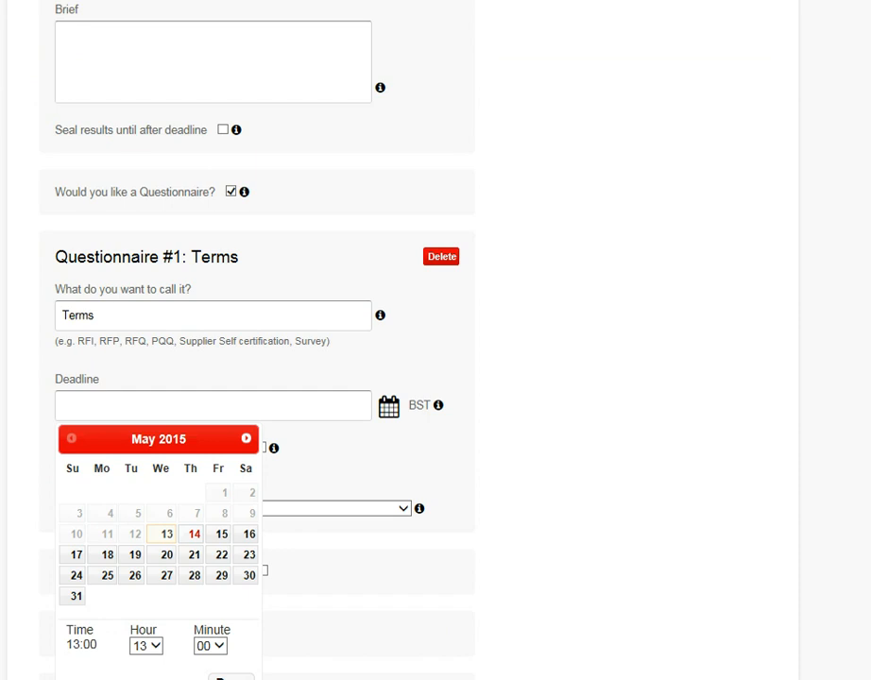
{"action": "left_click", "coordinate": [192, 534]}
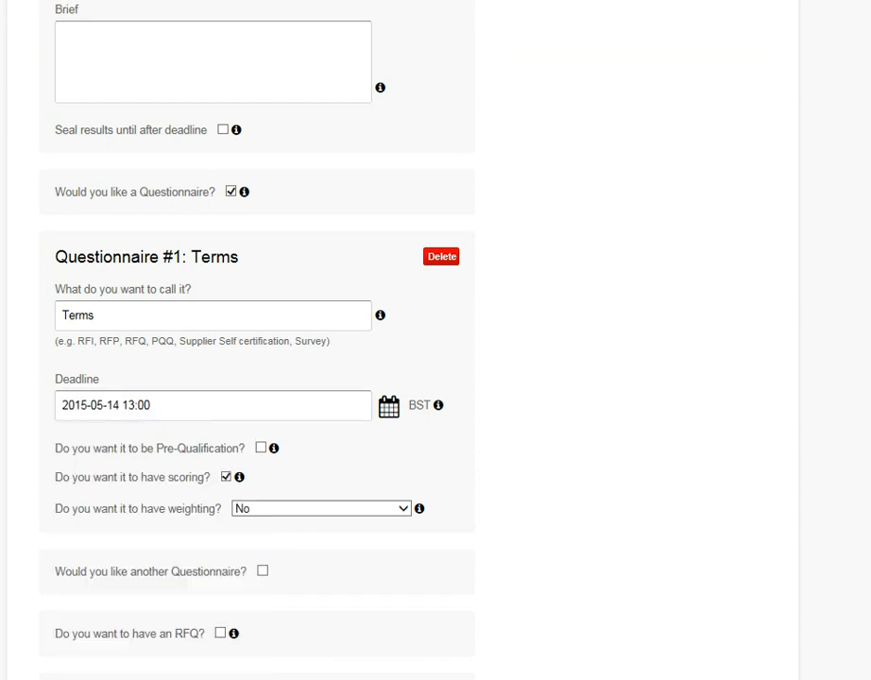
{"action": "left_click", "coordinate": [226, 477]}
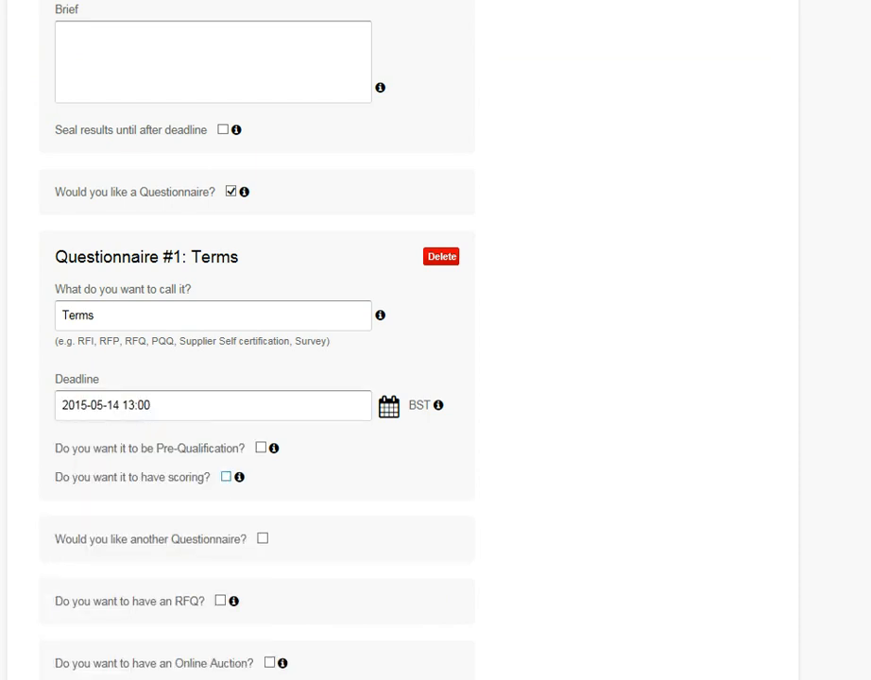
{"action": "left_click", "coordinate": [260, 447]}
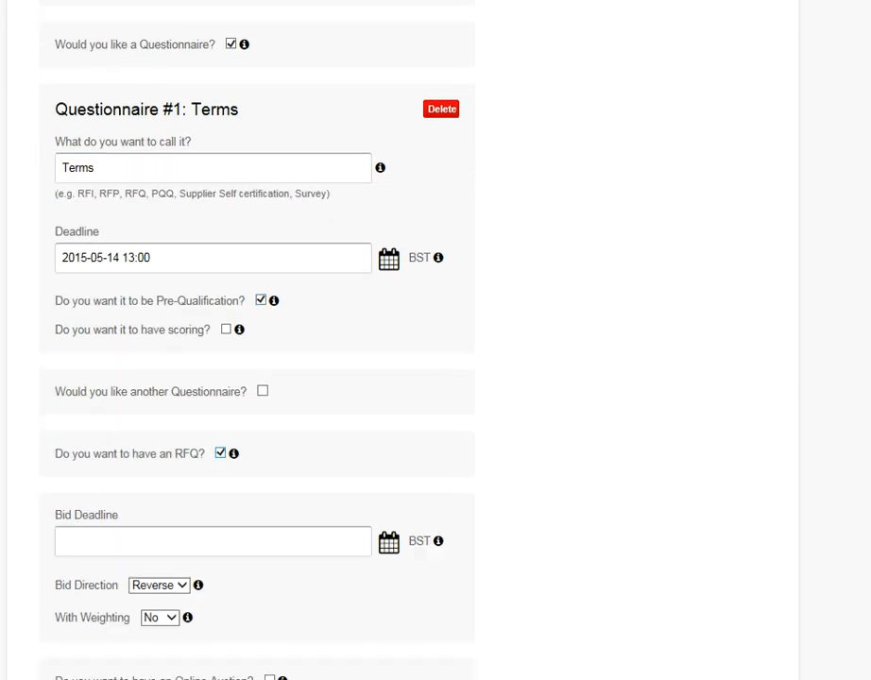
{"action": "scroll", "scroll_direction": "down", "scroll_amount": 3}
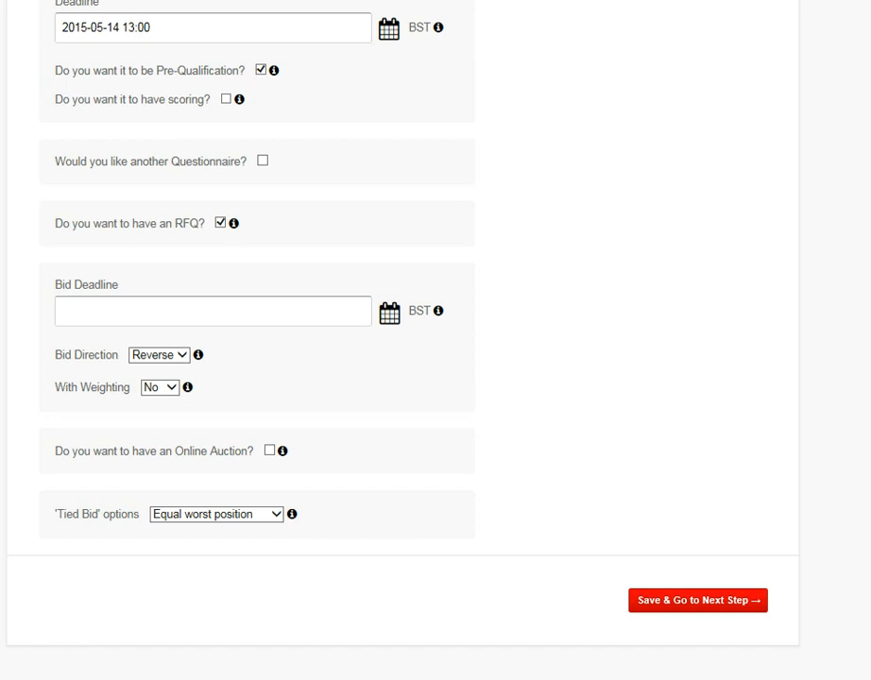
Step: Set the RFQ bid deadline to 15 May 2015 and save the event settings
{"action": "left_click", "coordinate": [212, 310]}
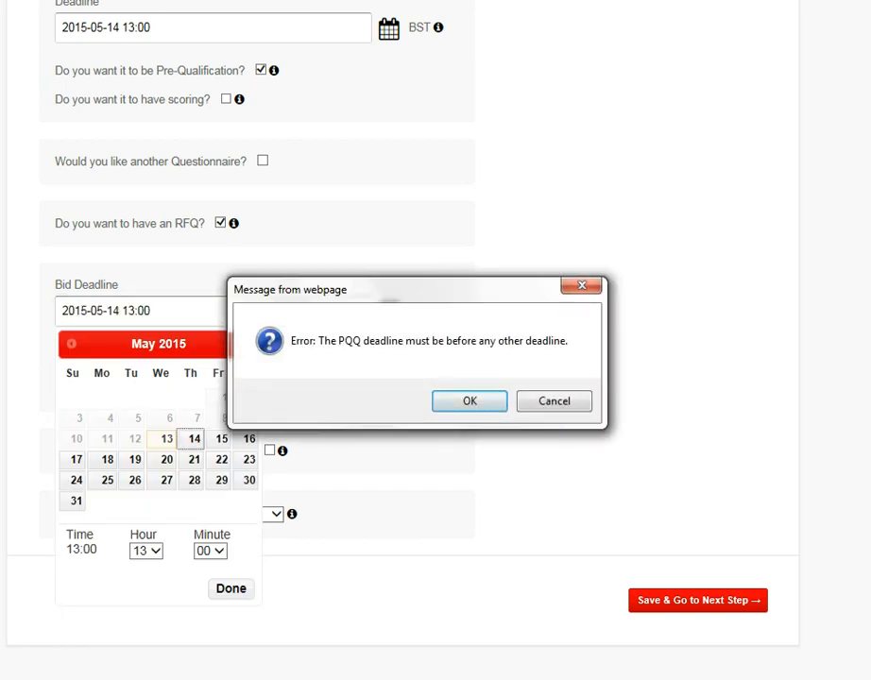
{"action": "left_click", "coordinate": [468, 401]}
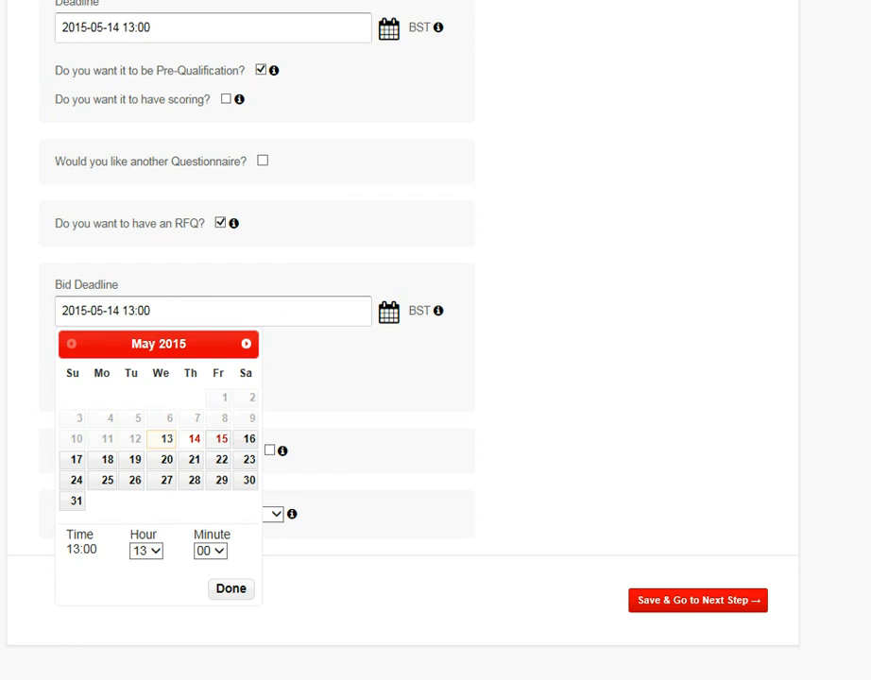
{"action": "left_click", "coordinate": [220, 438]}
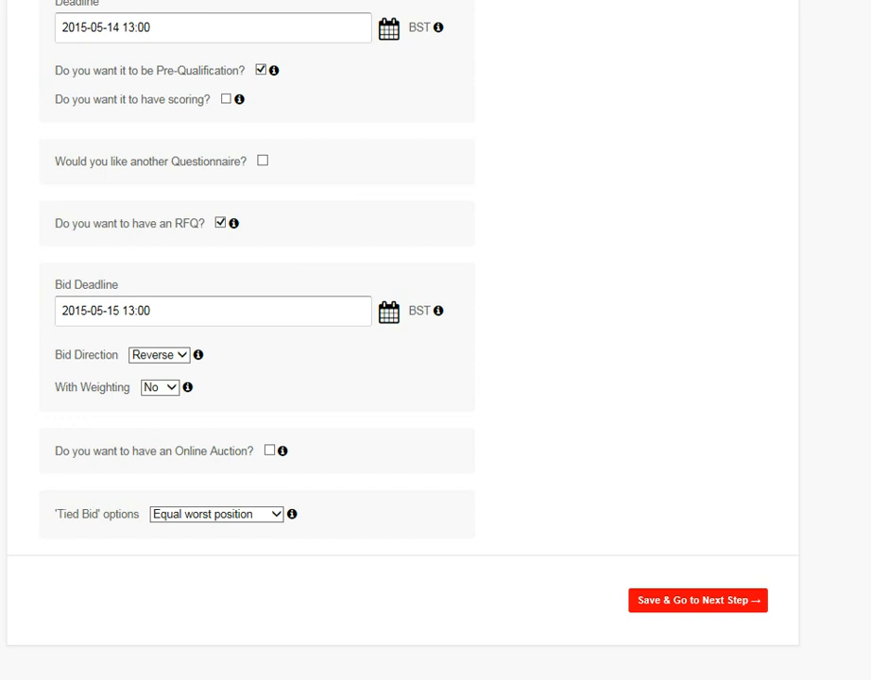
{"action": "left_click", "coordinate": [698, 599]}
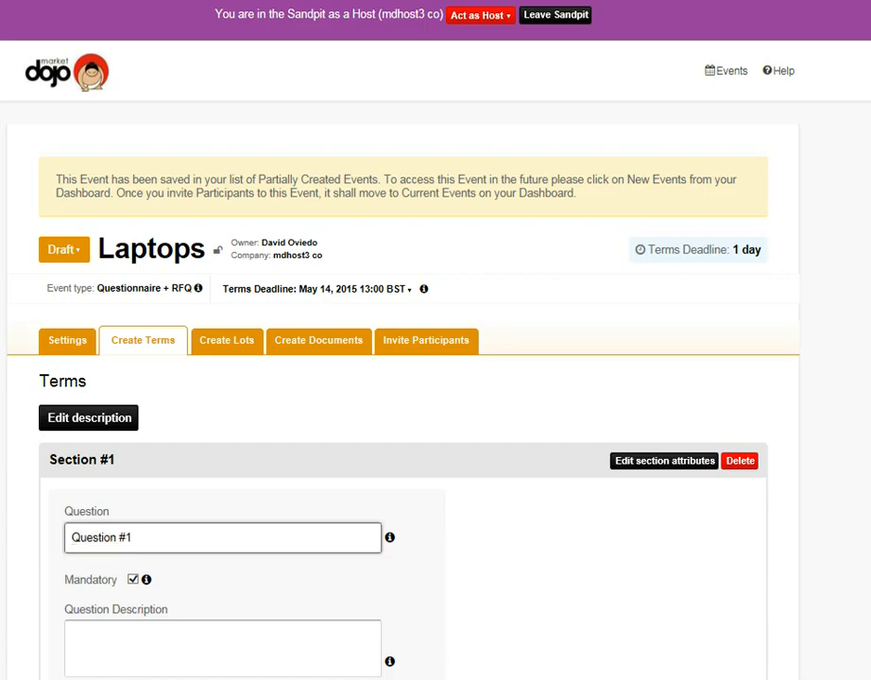
Step: Add the Yes/No question 'Do you agree to our terms?' with No as a fail
{"action": "type", "text": "D"}
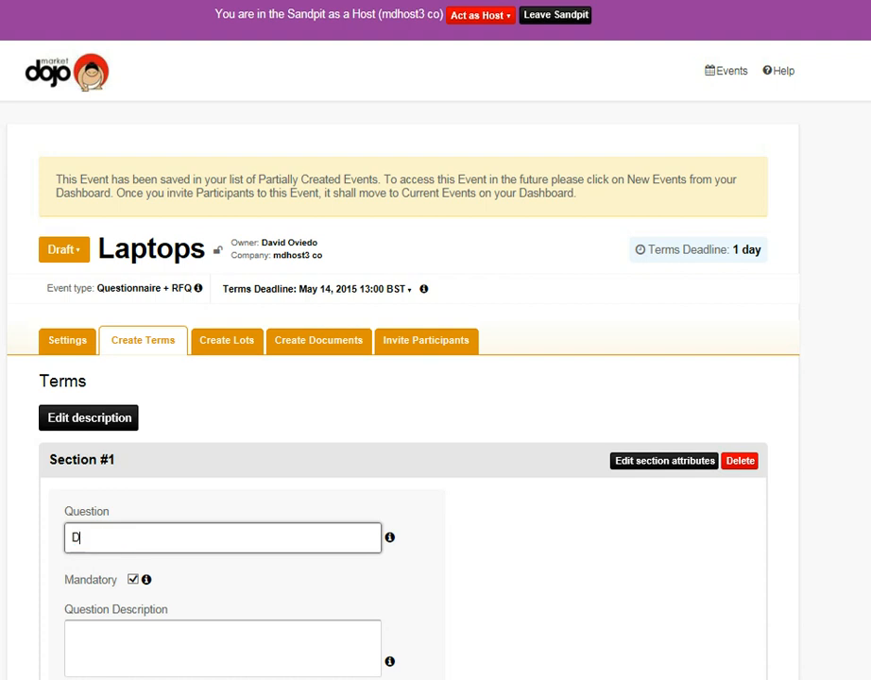
{"action": "type", "text": "o you agree to"}
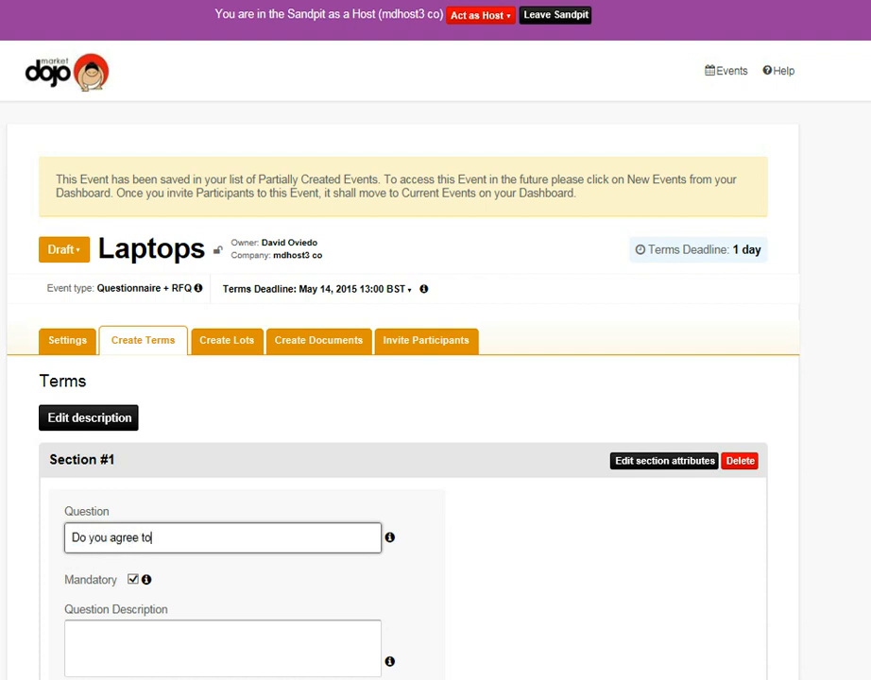
{"action": "type", "text": "our terms?"}
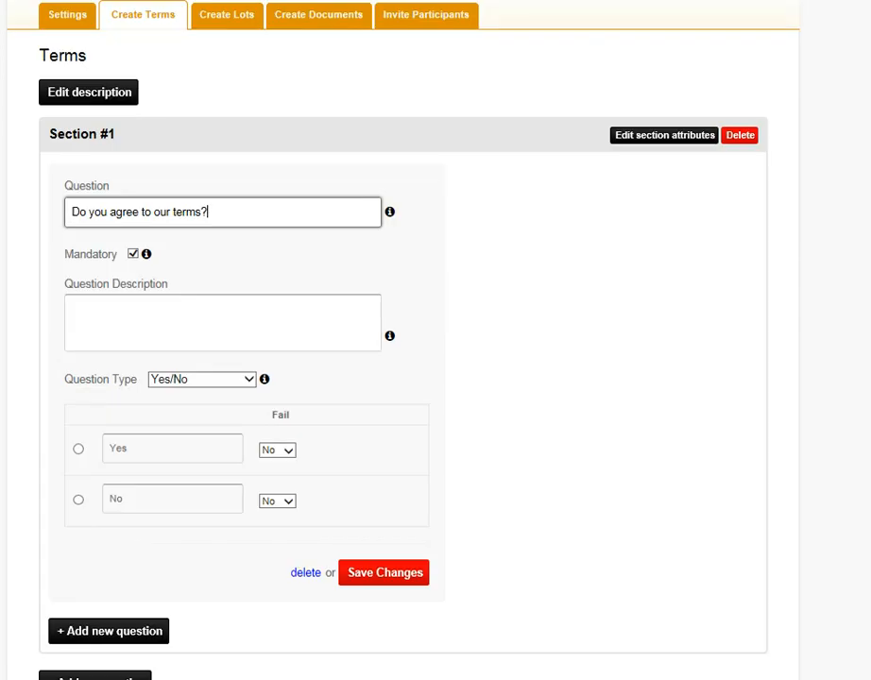
{"action": "left_click", "coordinate": [277, 502]}
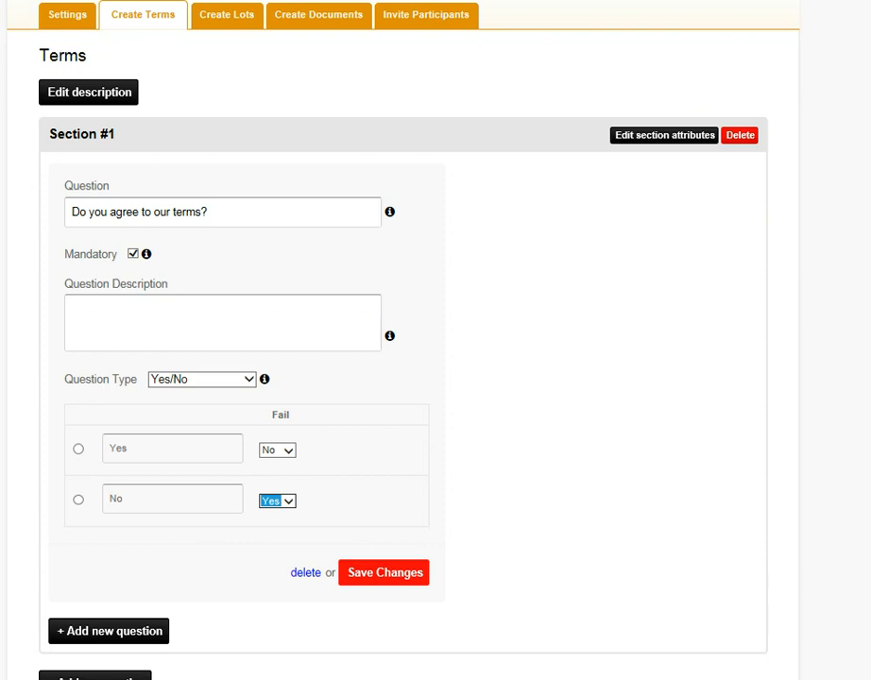
{"action": "left_click", "coordinate": [383, 572]}
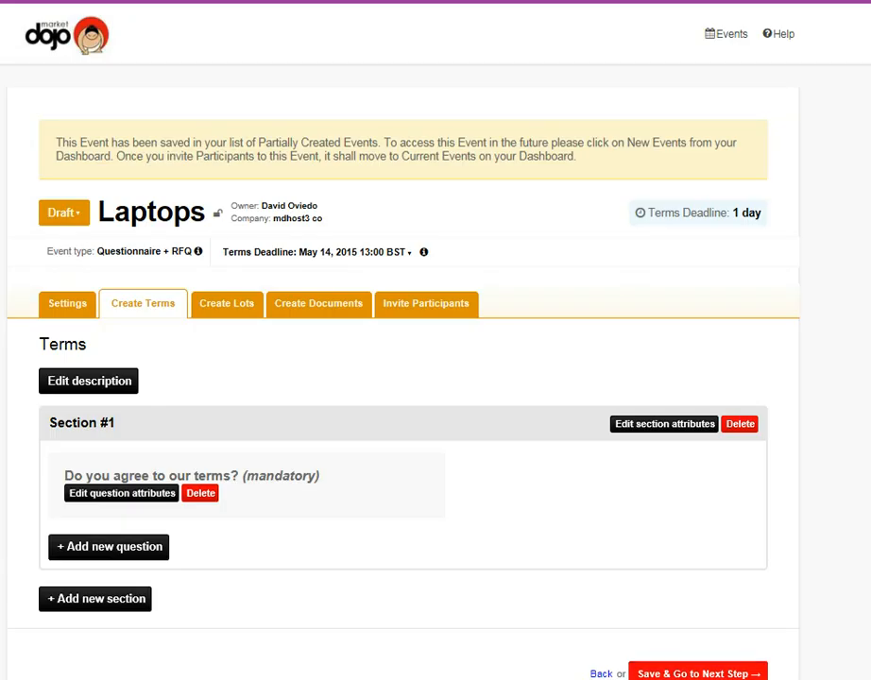
{"action": "left_click", "coordinate": [227, 303]}
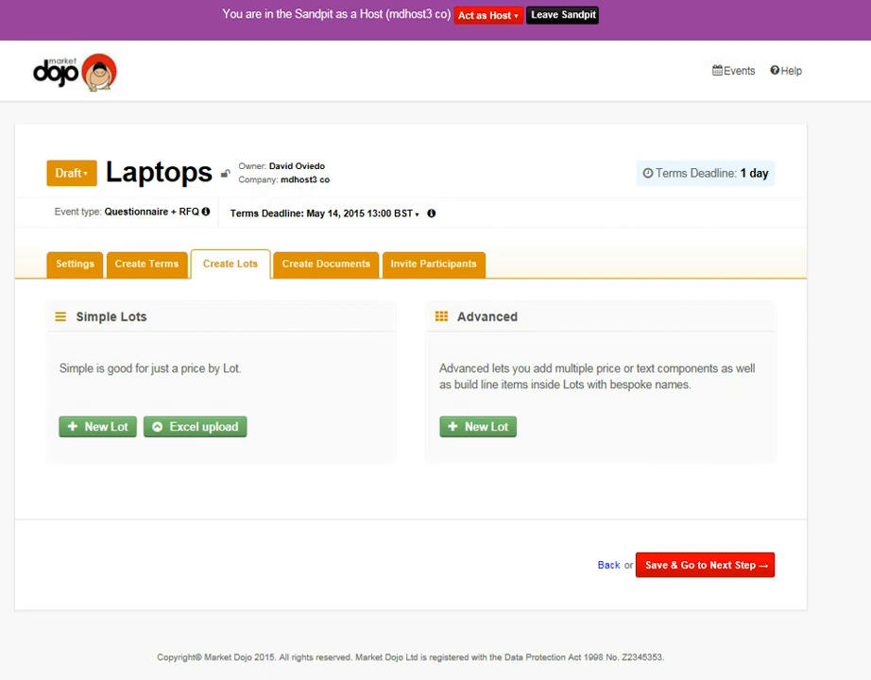
Step: Create a simple lot Laptops: 100 ea, current price £1000, qualification price £1050
{"action": "left_click", "coordinate": [96, 426]}
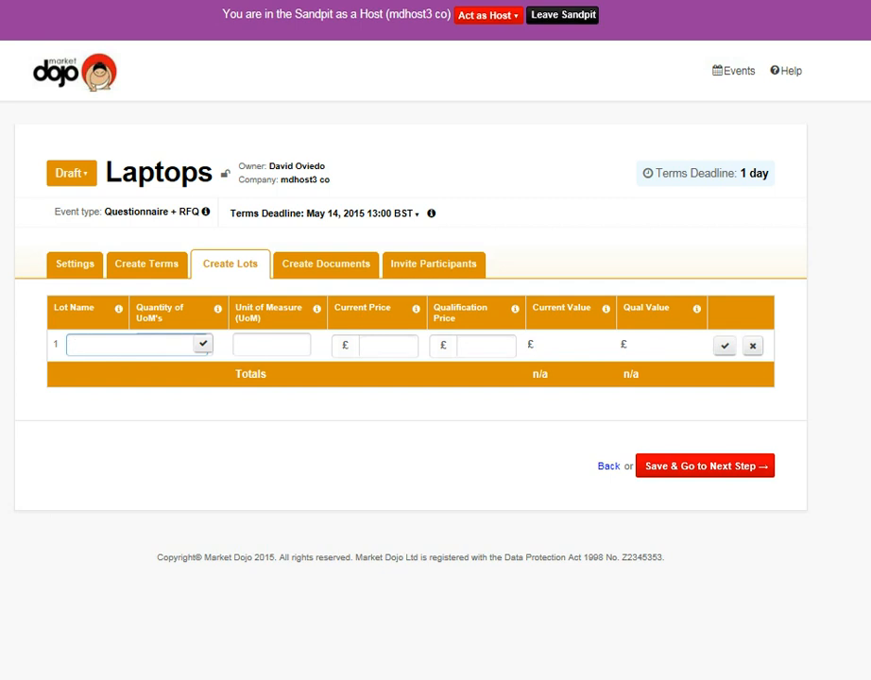
{"action": "type", "text": "Laptops"}
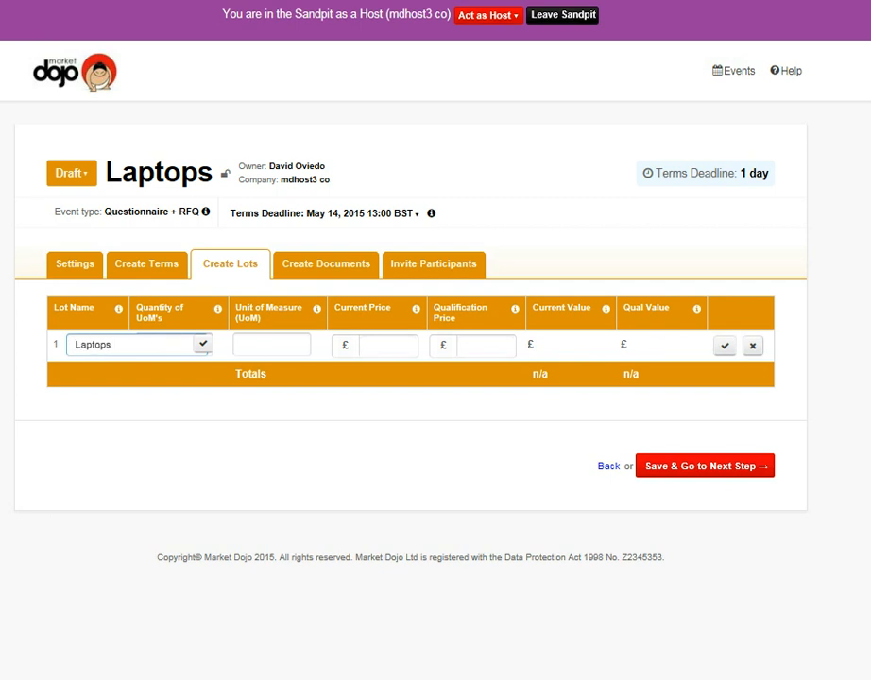
{"action": "type", "text": "1"}
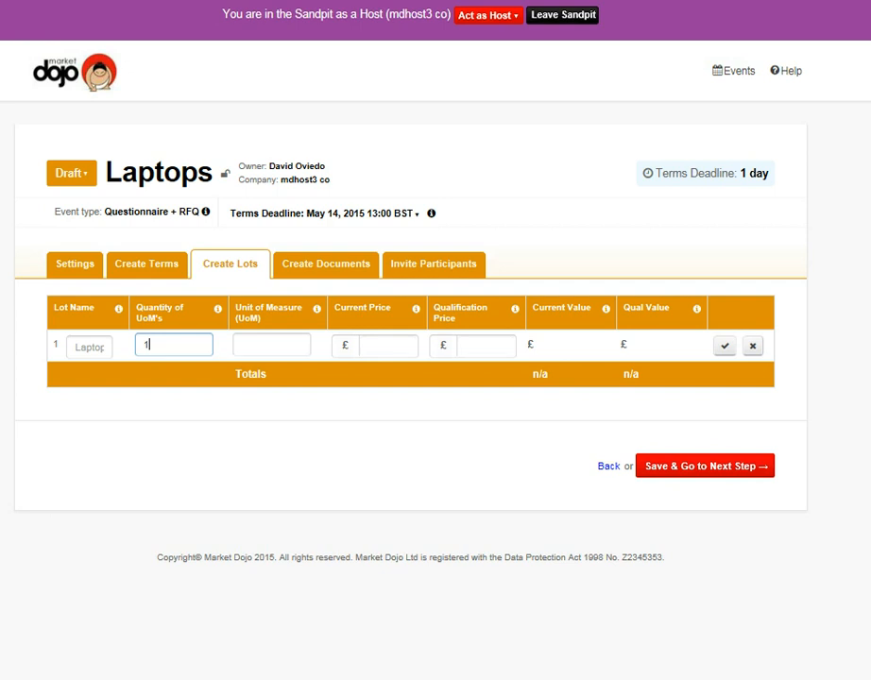
{"action": "type", "text": "00"}
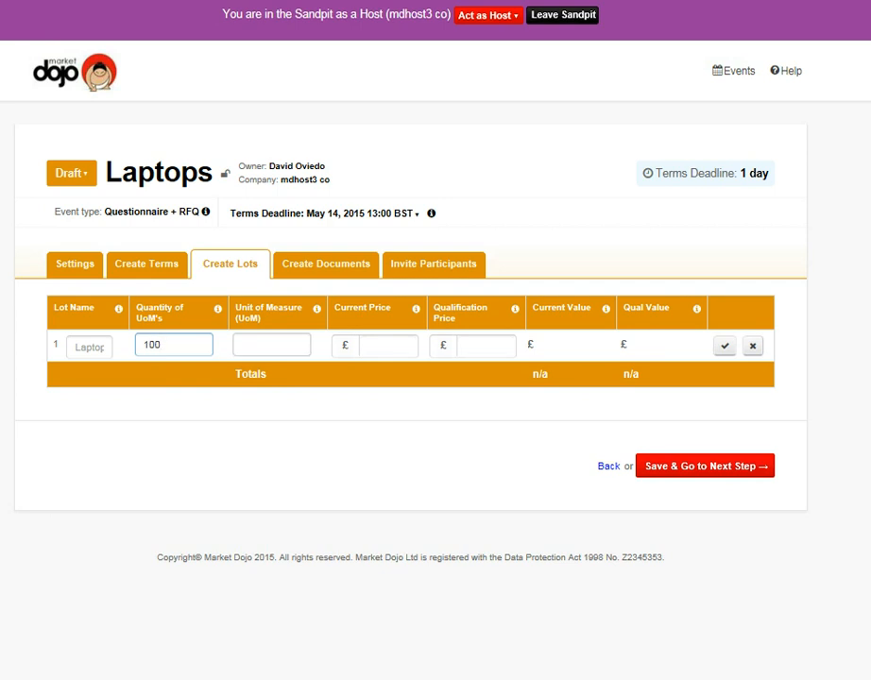
{"action": "type", "text": "ea"}
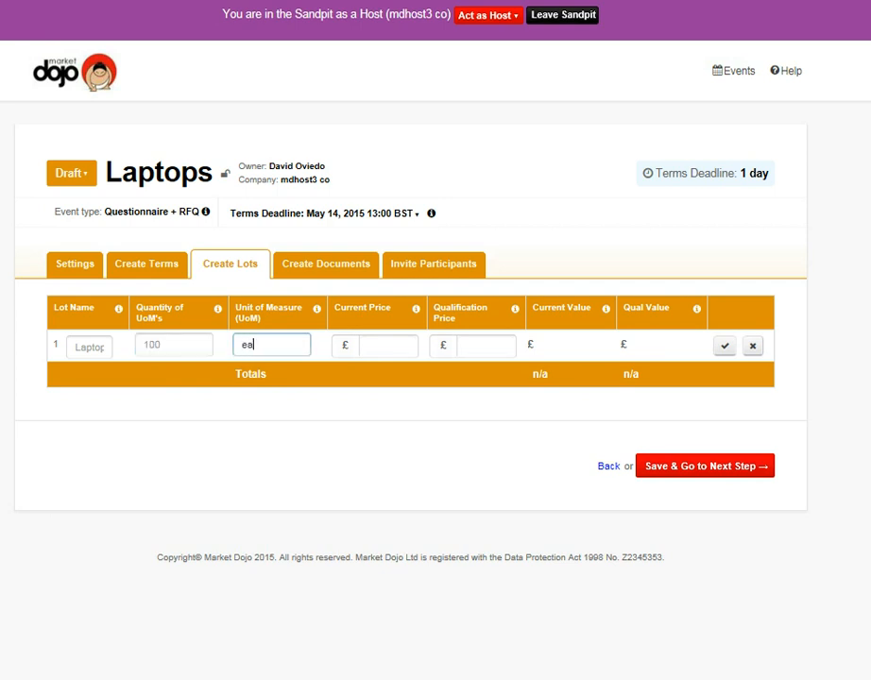
{"action": "type", "text": "1"}
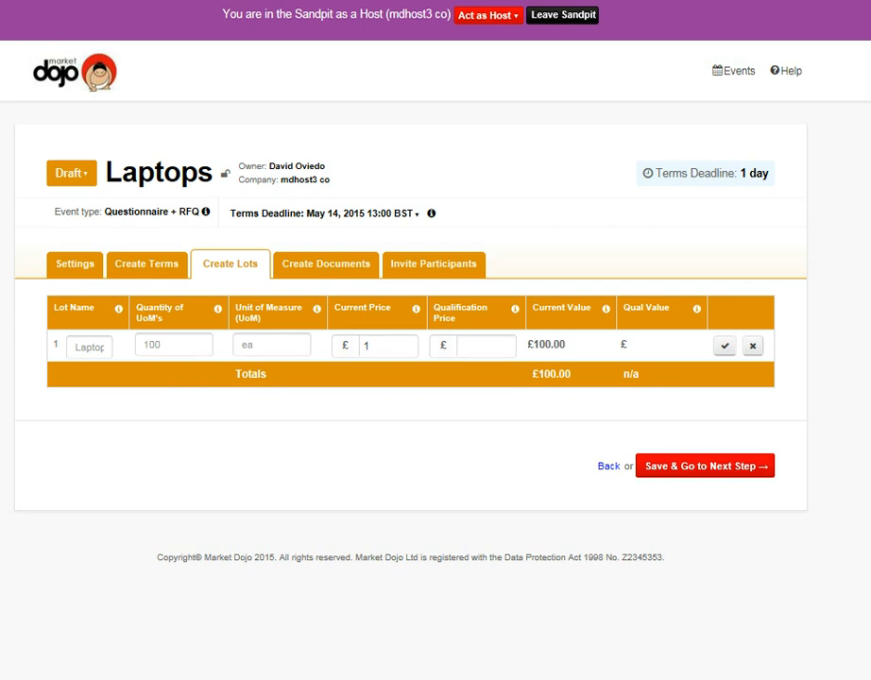
{"action": "type", "text": "00"}
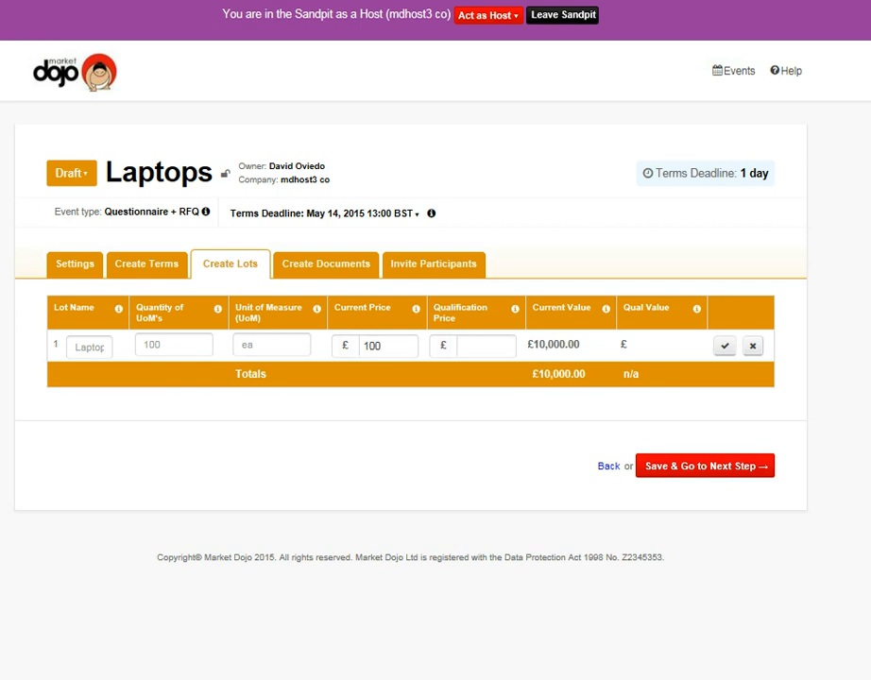
{"action": "type", "text": "1000"}
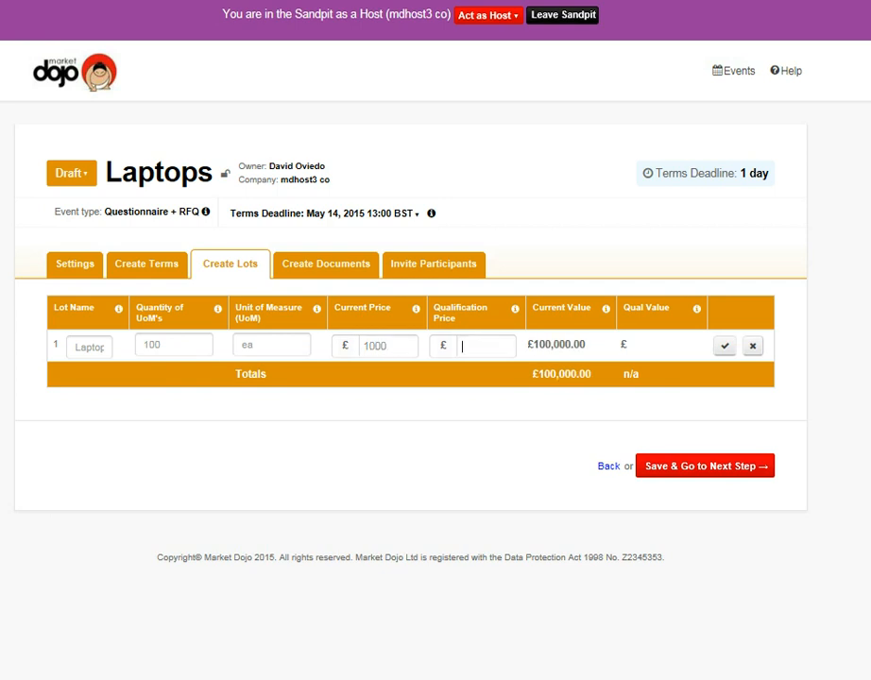
{"action": "type", "text": "1050"}
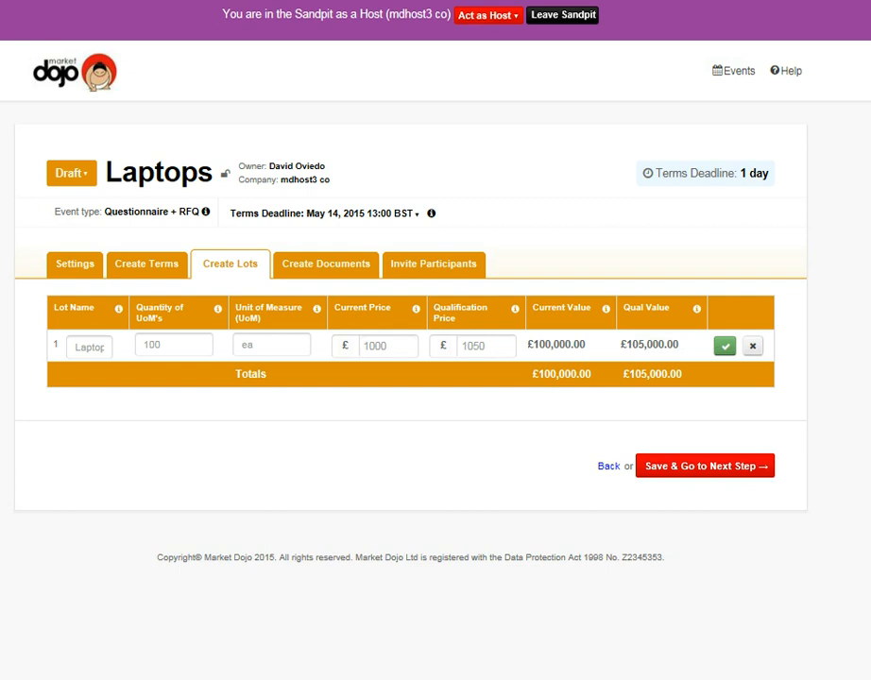
{"action": "left_click", "coordinate": [724, 344]}
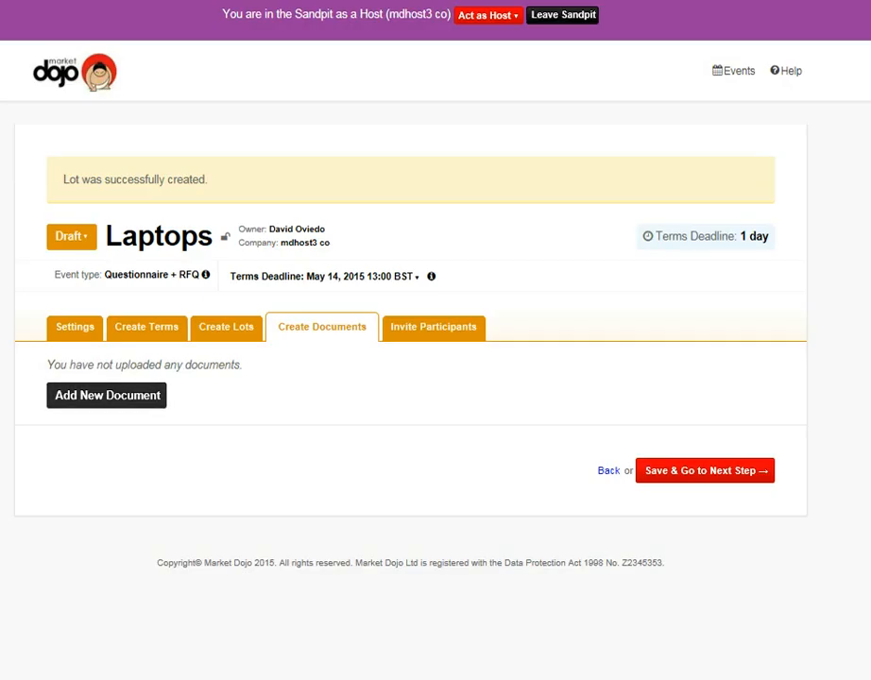
Step: Upload Capture.JPG as document 'Terms', version 1, included in the invite
{"action": "left_click", "coordinate": [106, 395]}
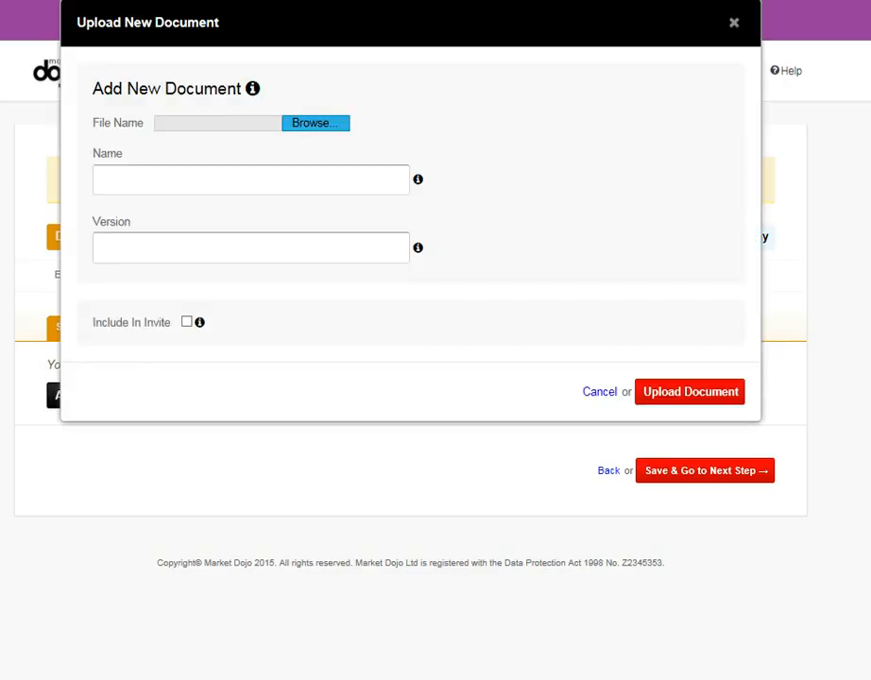
{"action": "left_click", "coordinate": [314, 123]}
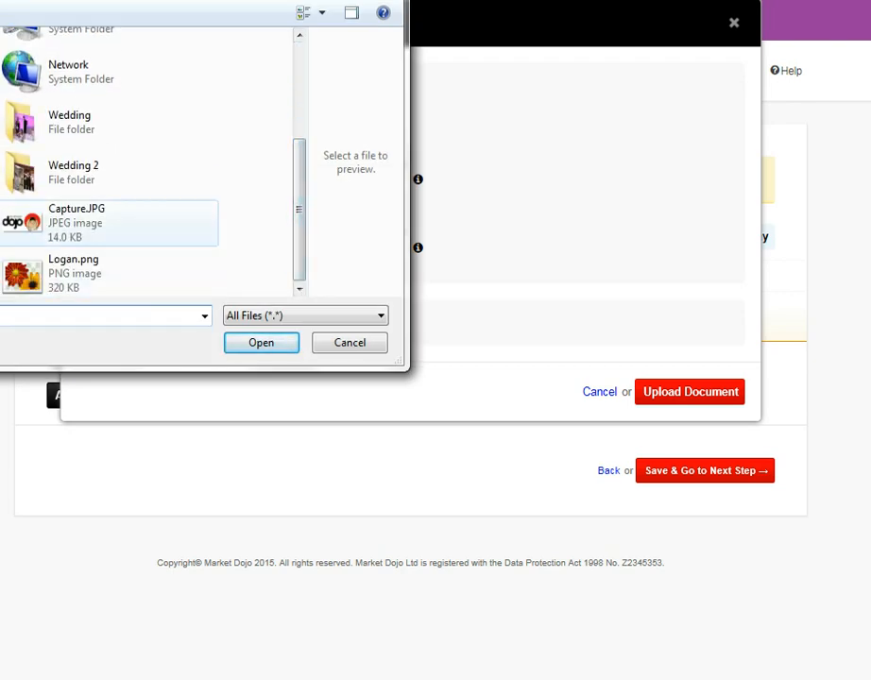
{"action": "left_click", "coordinate": [262, 342]}
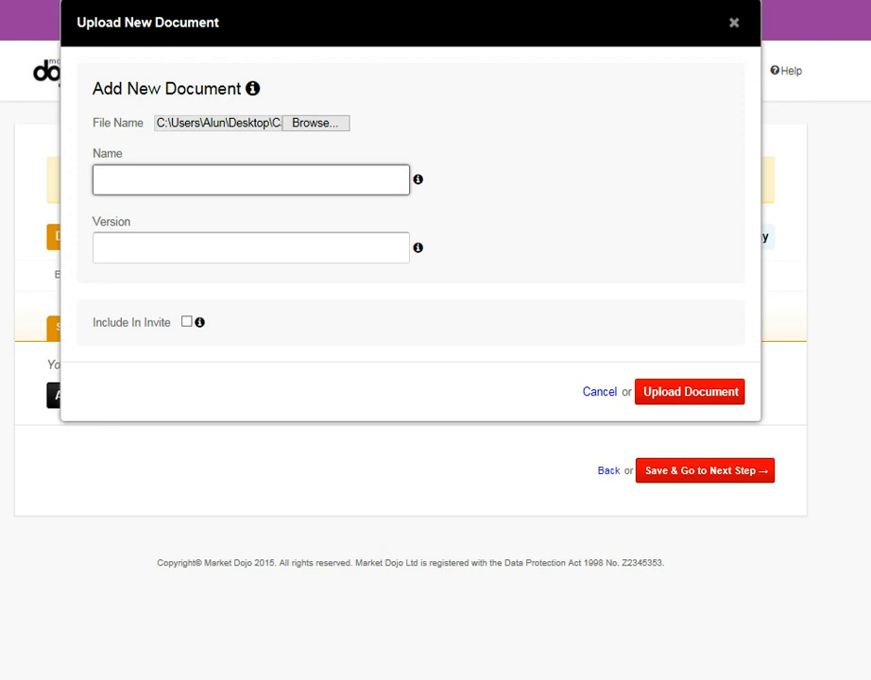
{"action": "type", "text": "Terms"}
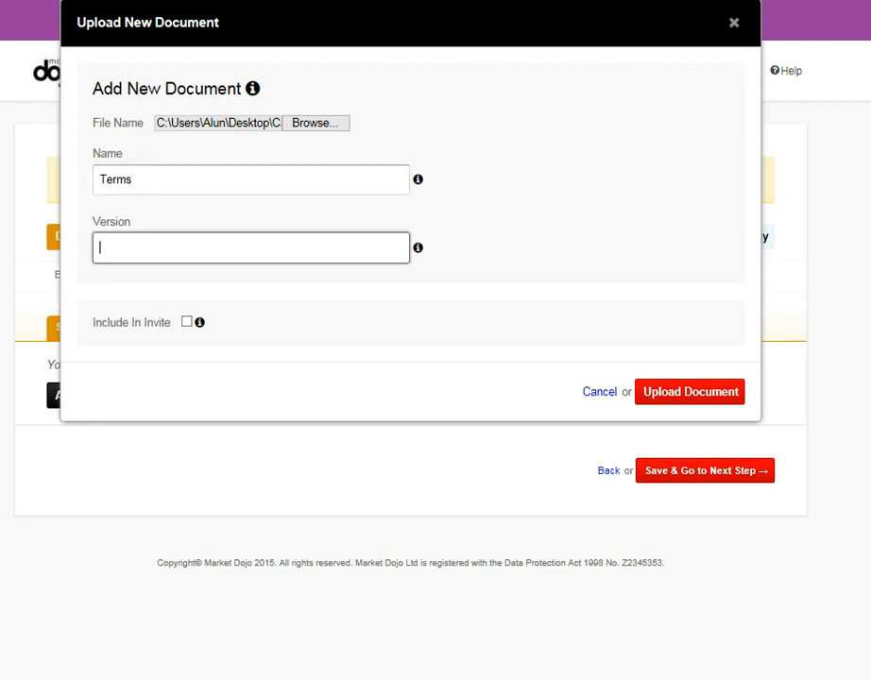
{"action": "type", "text": "1"}
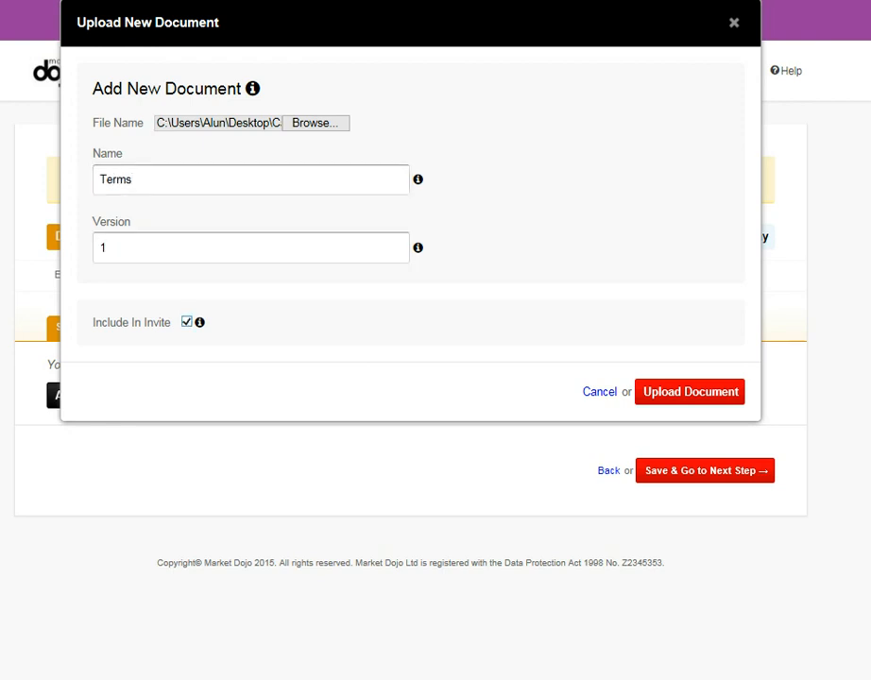
{"action": "left_click", "coordinate": [690, 391]}
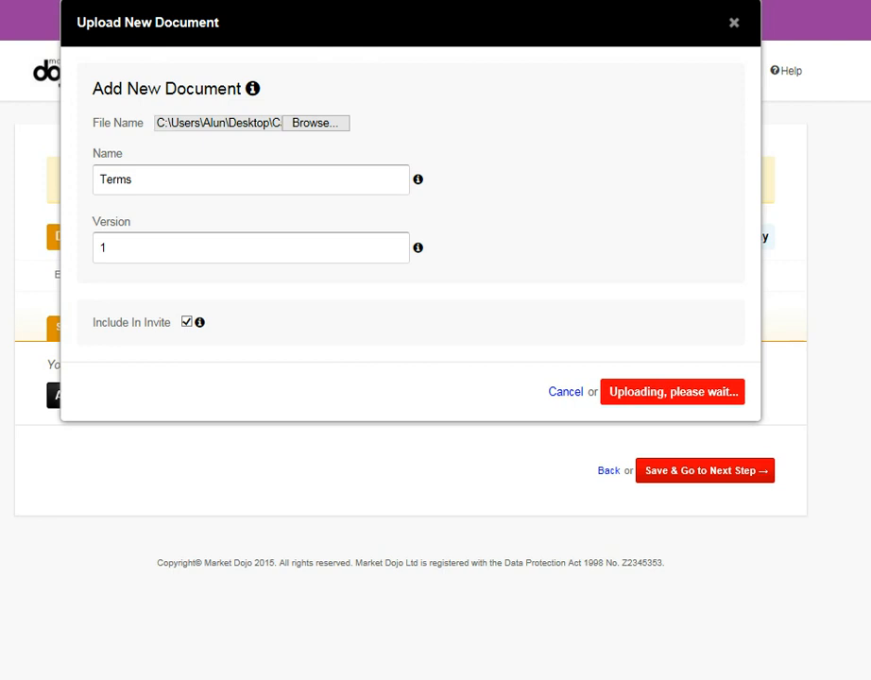
{"action": "left_click", "coordinate": [673, 391]}
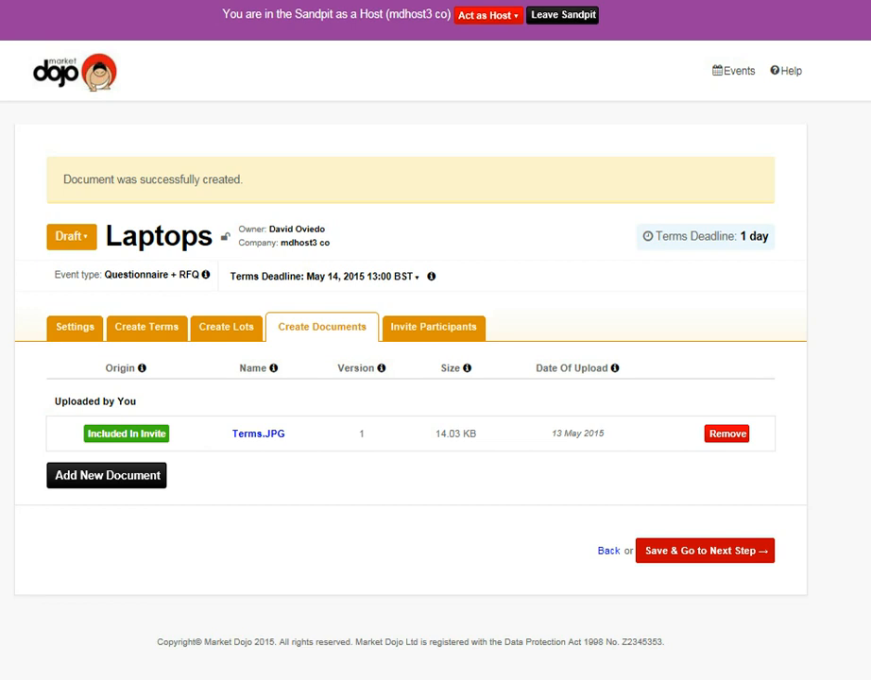
{"action": "left_click", "coordinate": [434, 327]}
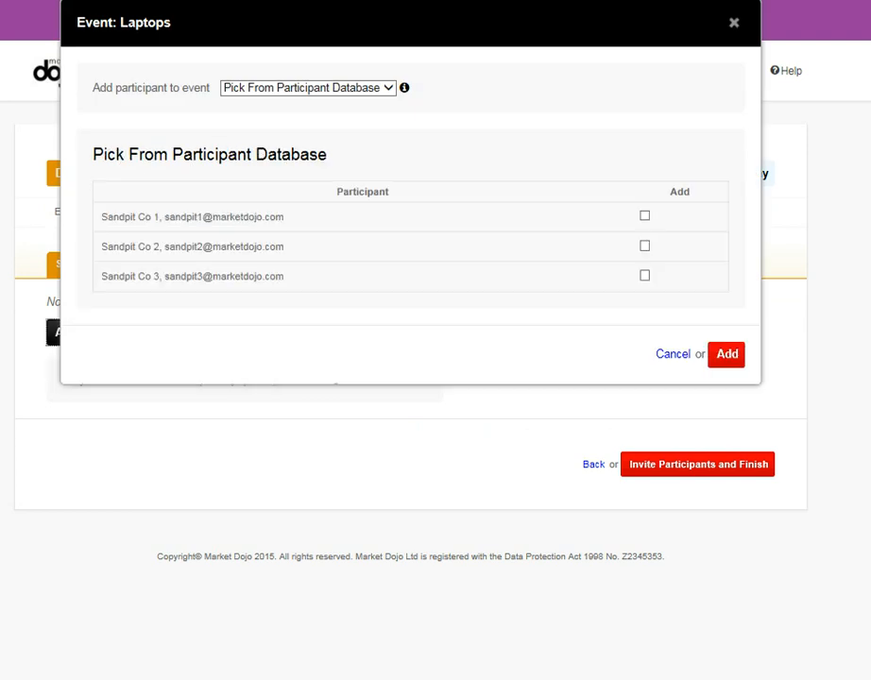
Step: Invite Sandpit Co 1, 2 and 3 from the database and finish the event
{"action": "left_click", "coordinate": [644, 215]}
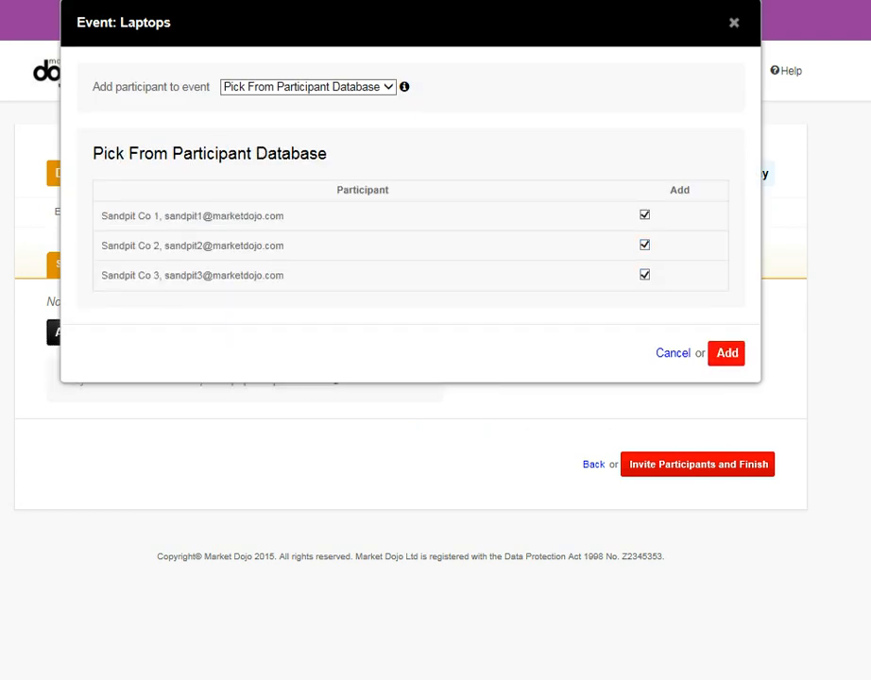
{"action": "left_click", "coordinate": [726, 353]}
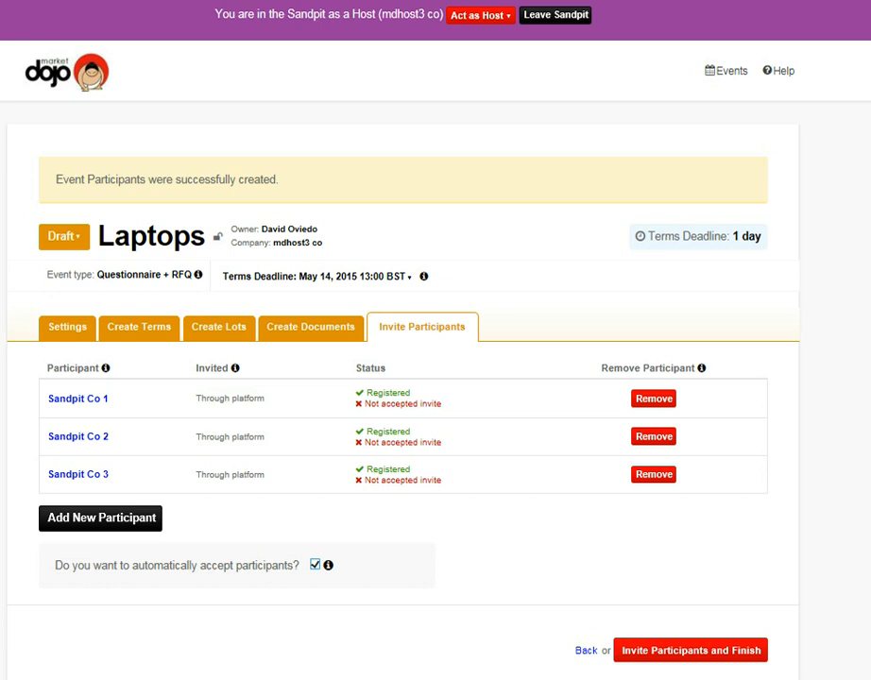
{"action": "left_click", "coordinate": [690, 650]}
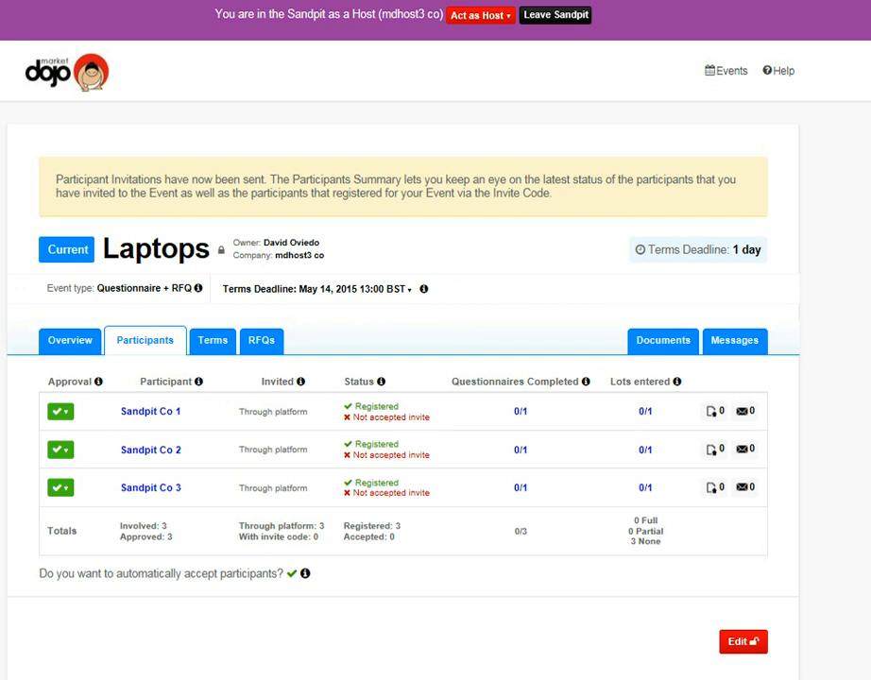